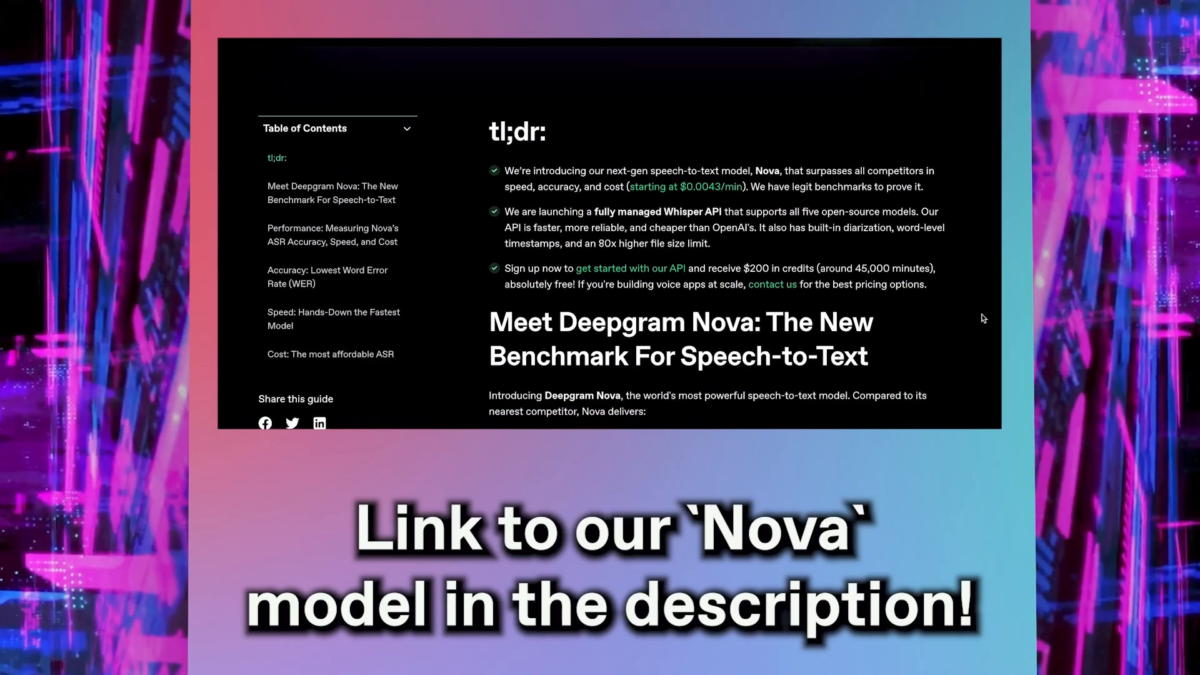
scroll("down", 3)
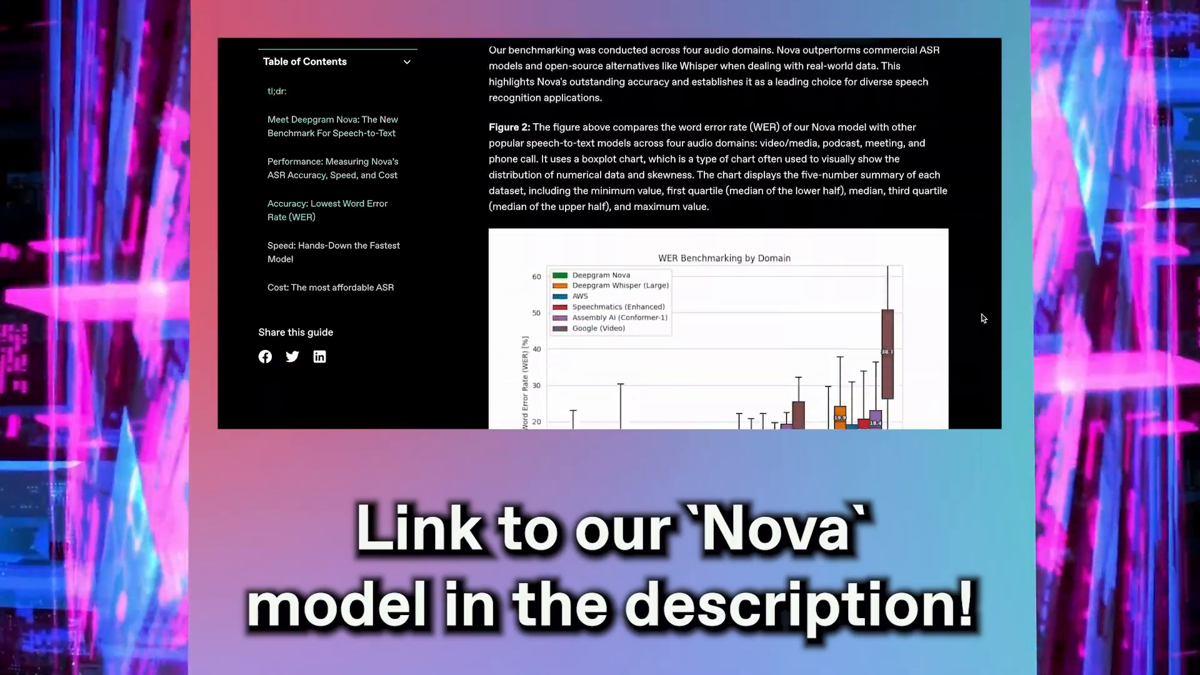